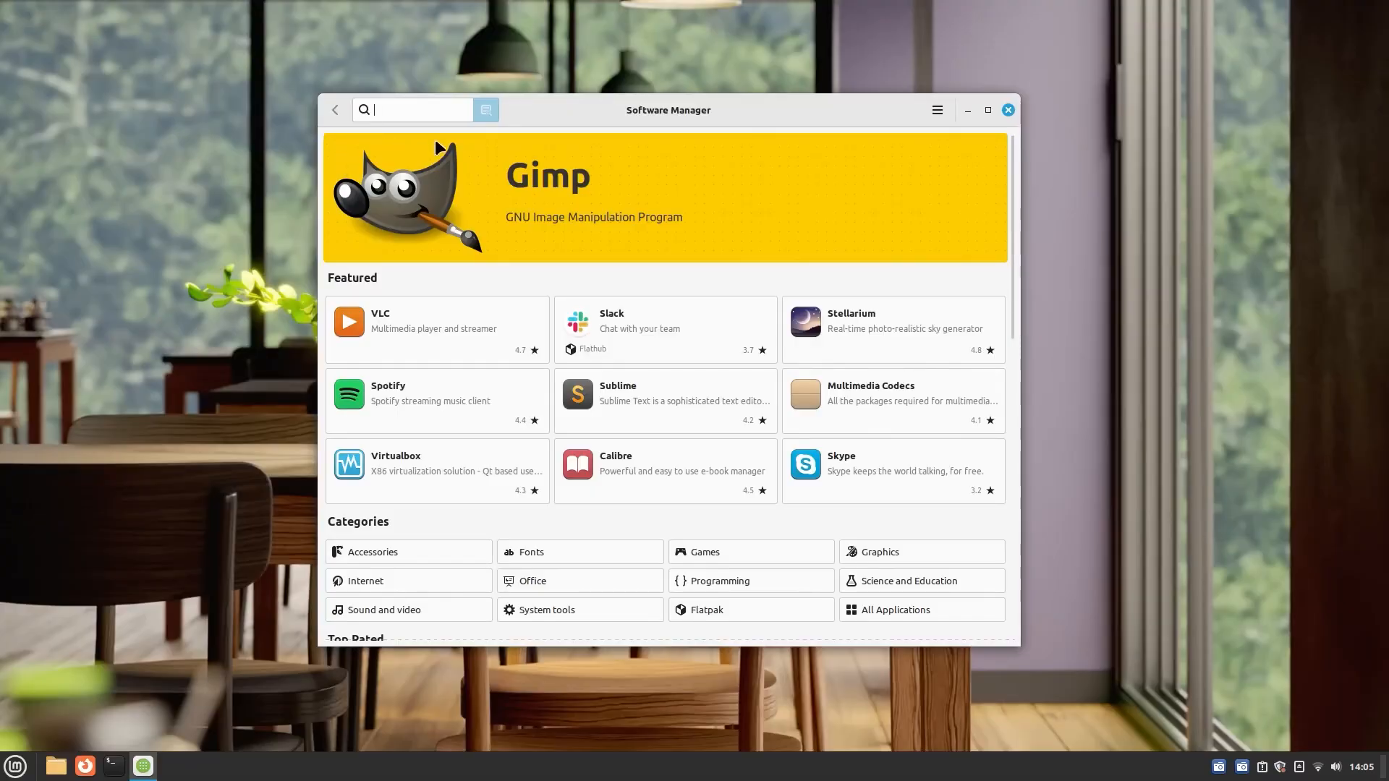
mouse_move(965, 267)
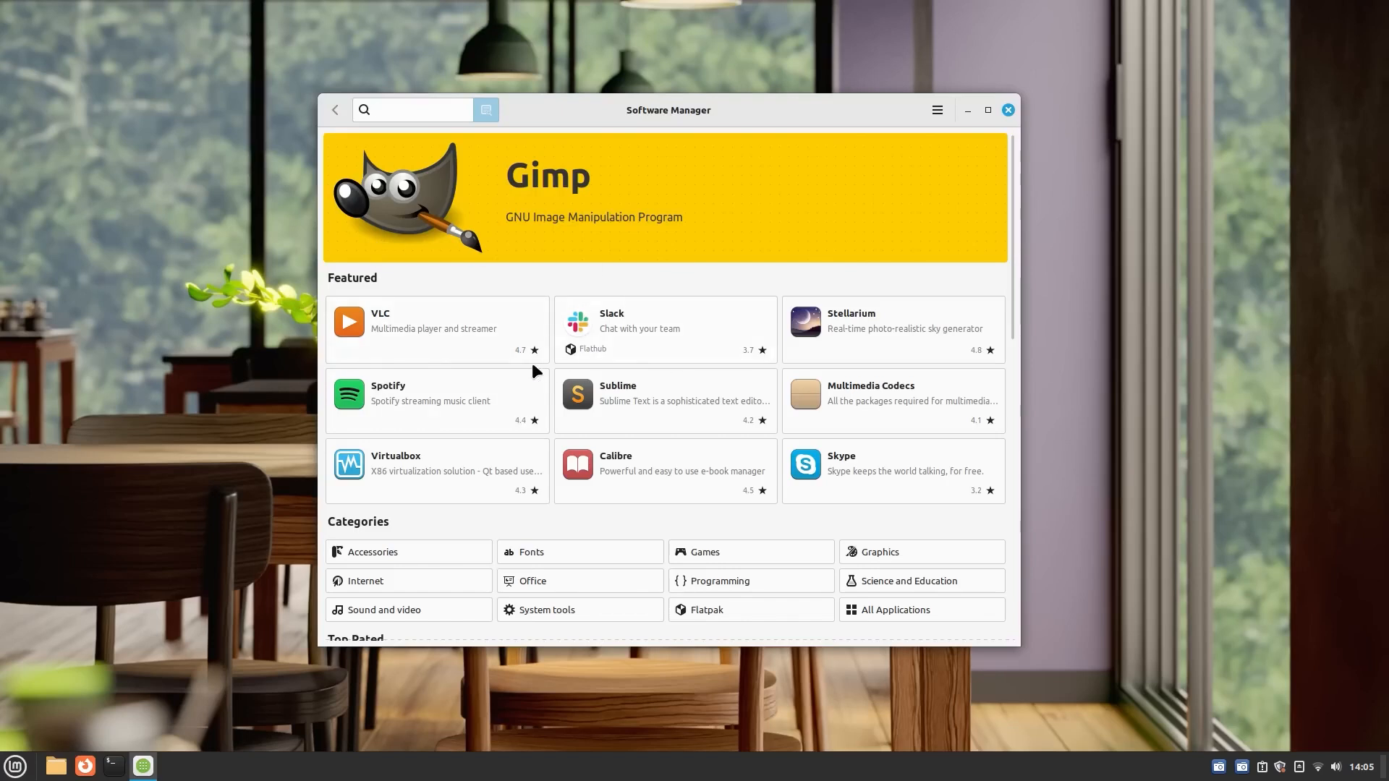
- Scroll the home page past Featured and Categories to reveal the Top Rated apps
left_click(411, 110)
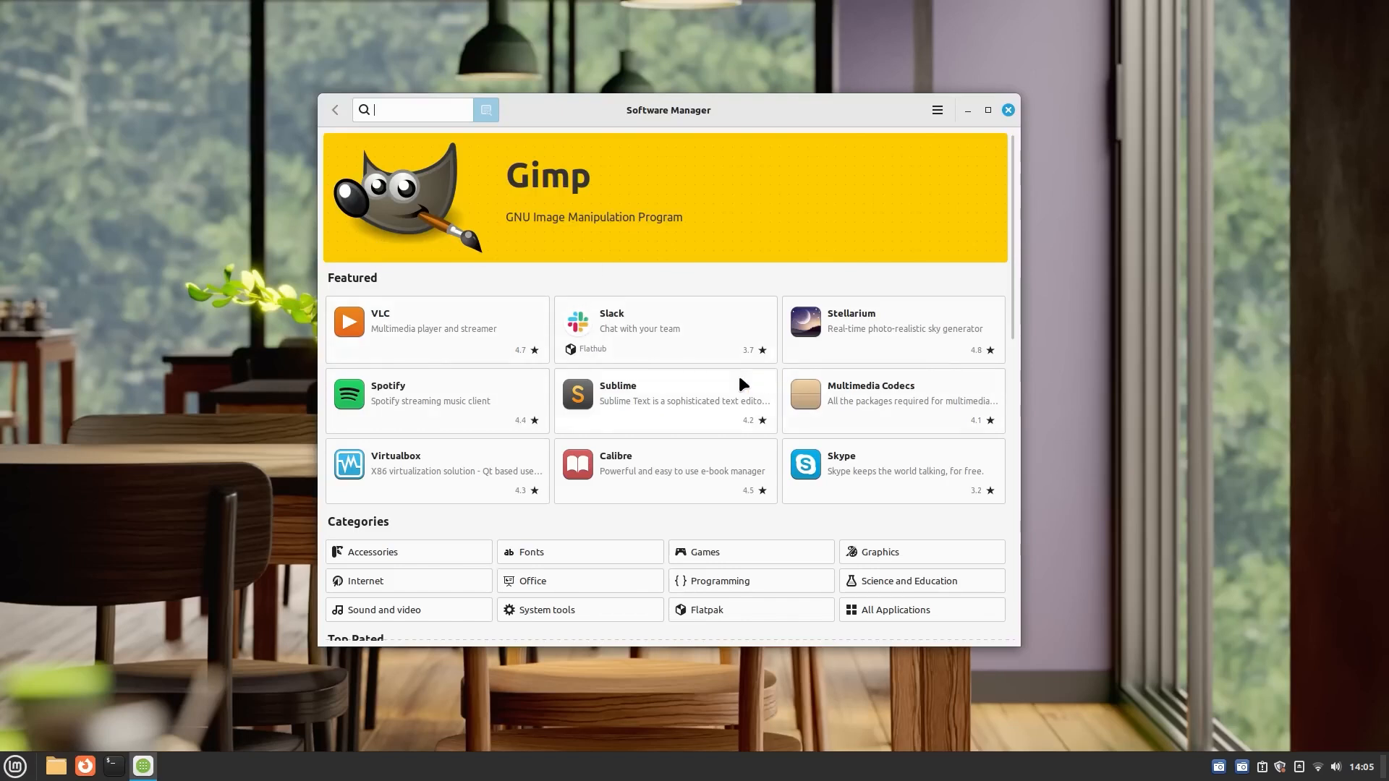
mouse_move(747, 424)
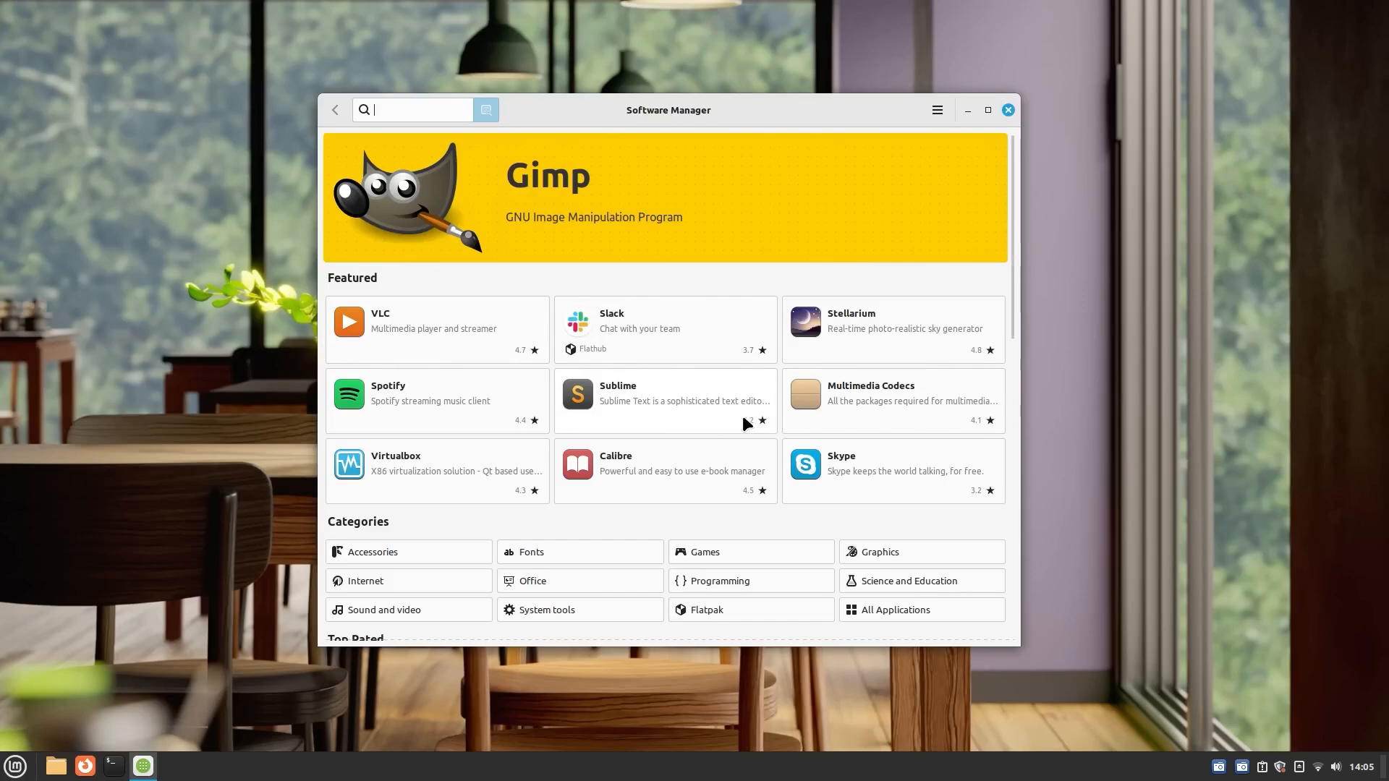
scroll("down", 3)
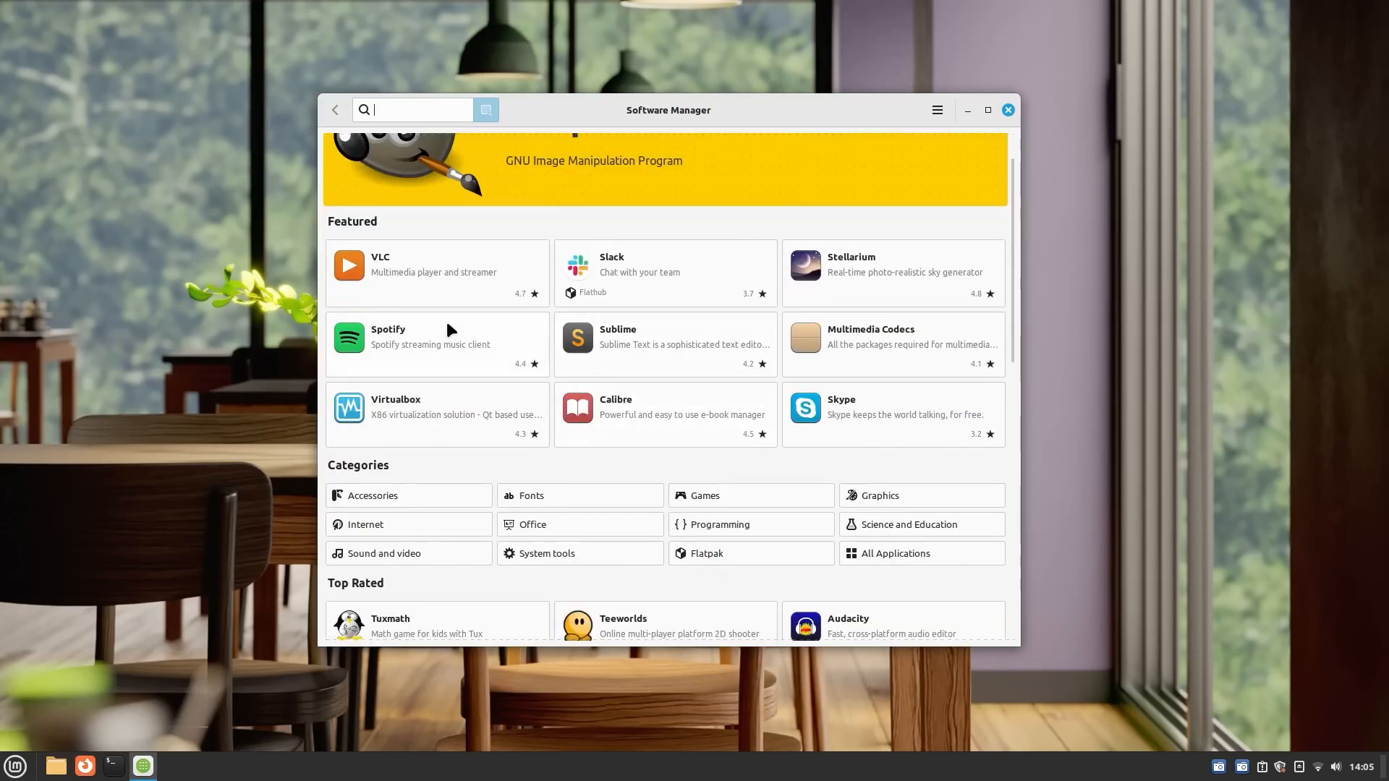